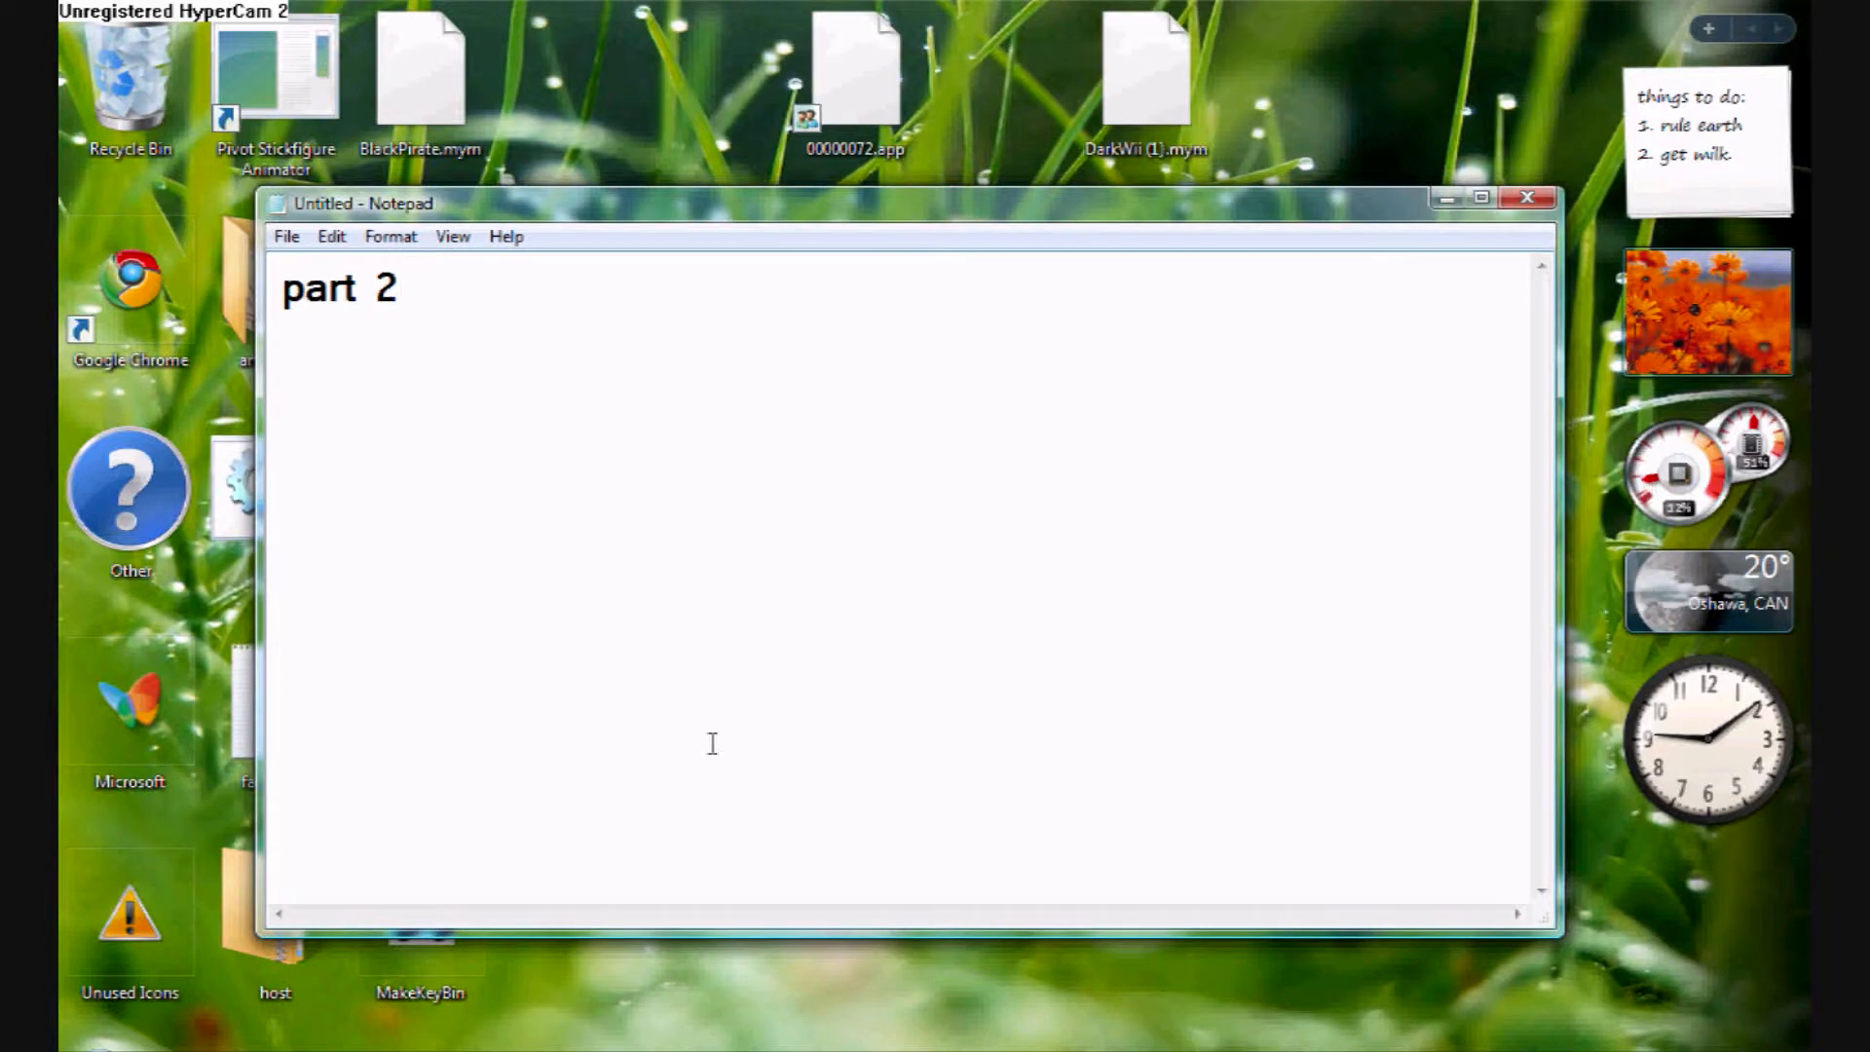
{"action": "mouse_move", "coordinate": [760, 534]}
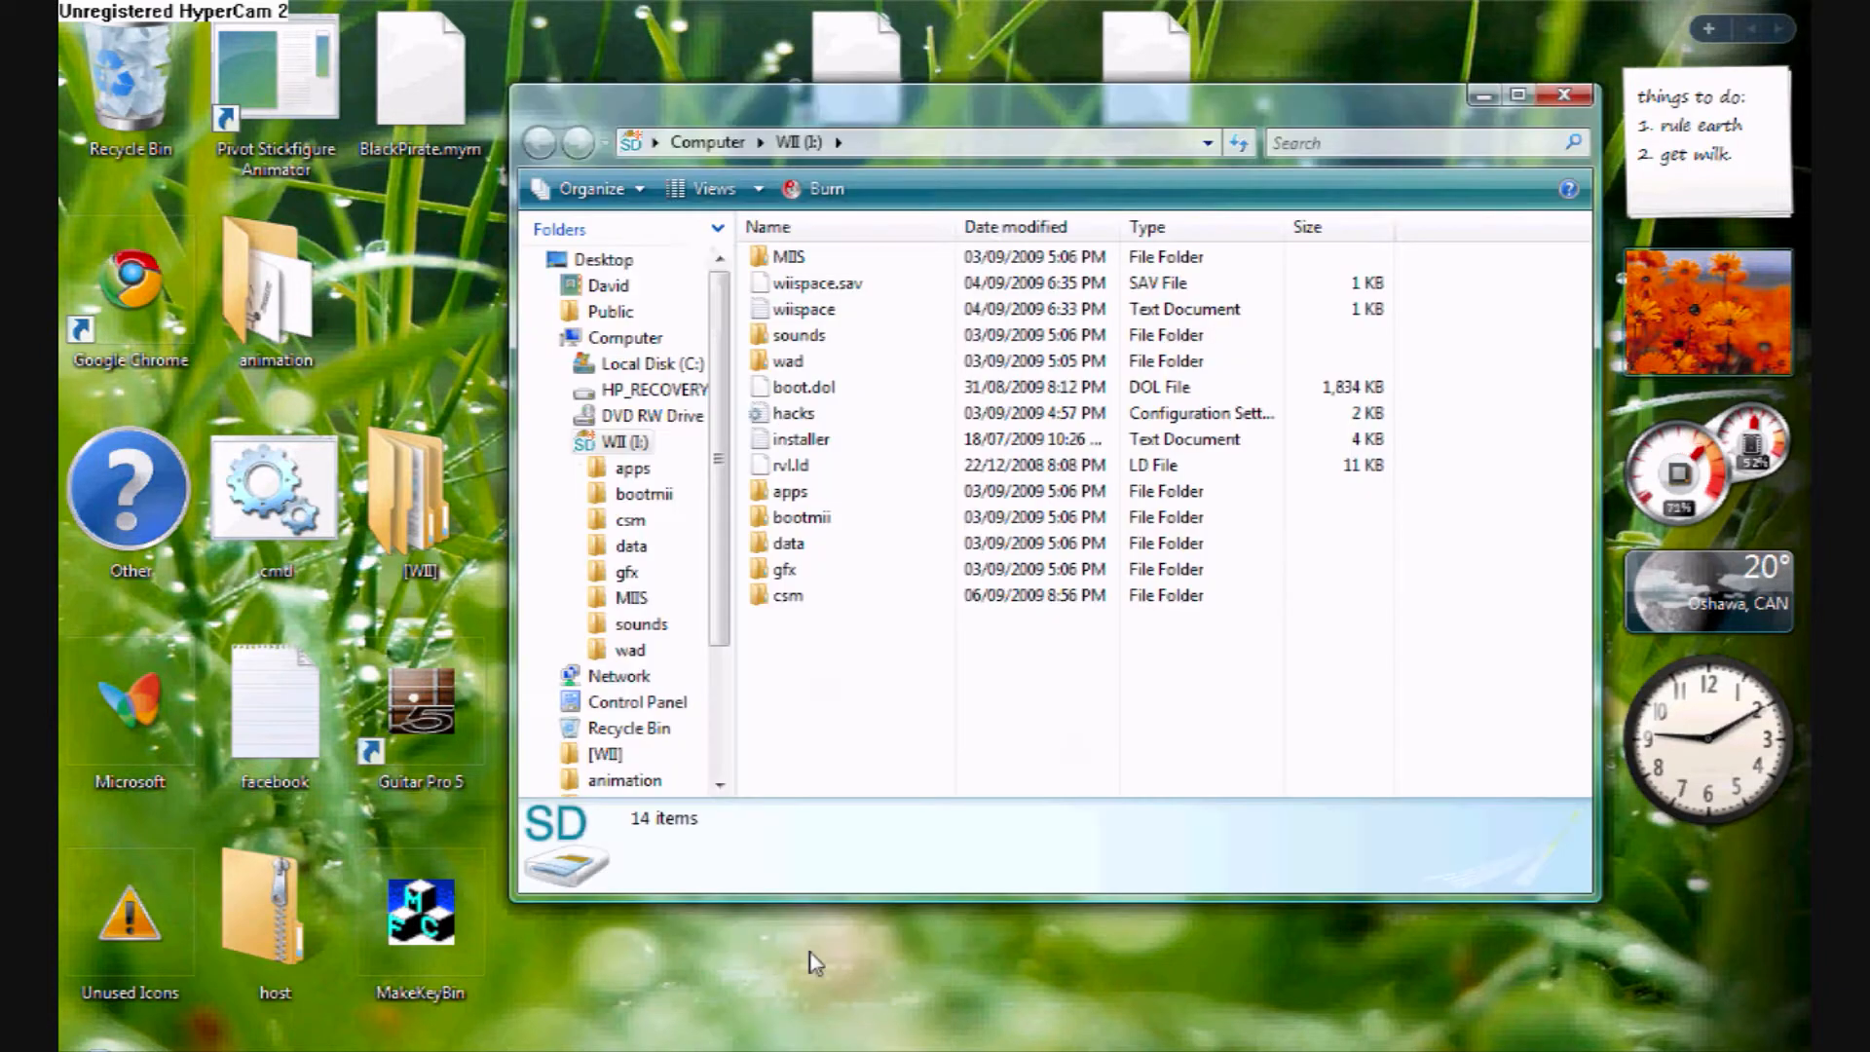
{"action": "mouse_move", "coordinate": [855, 565]}
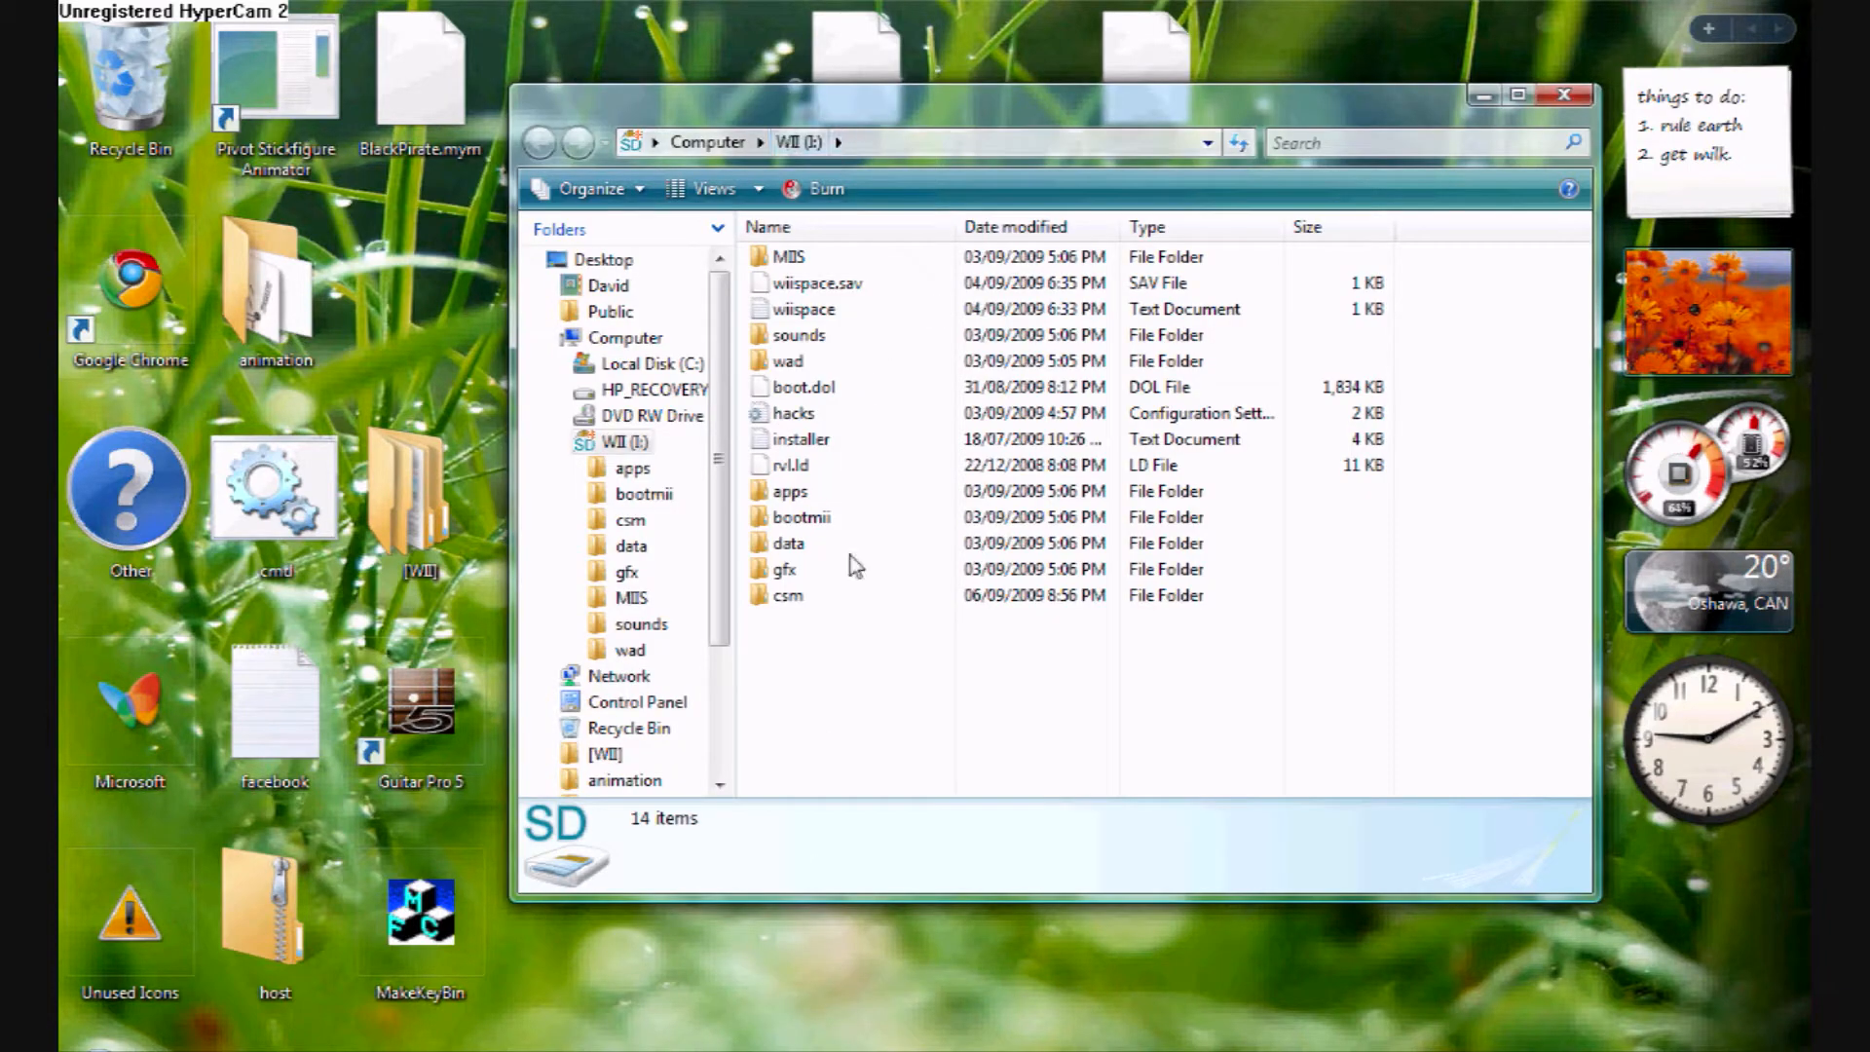
{"action": "mouse_move", "coordinate": [823, 611]}
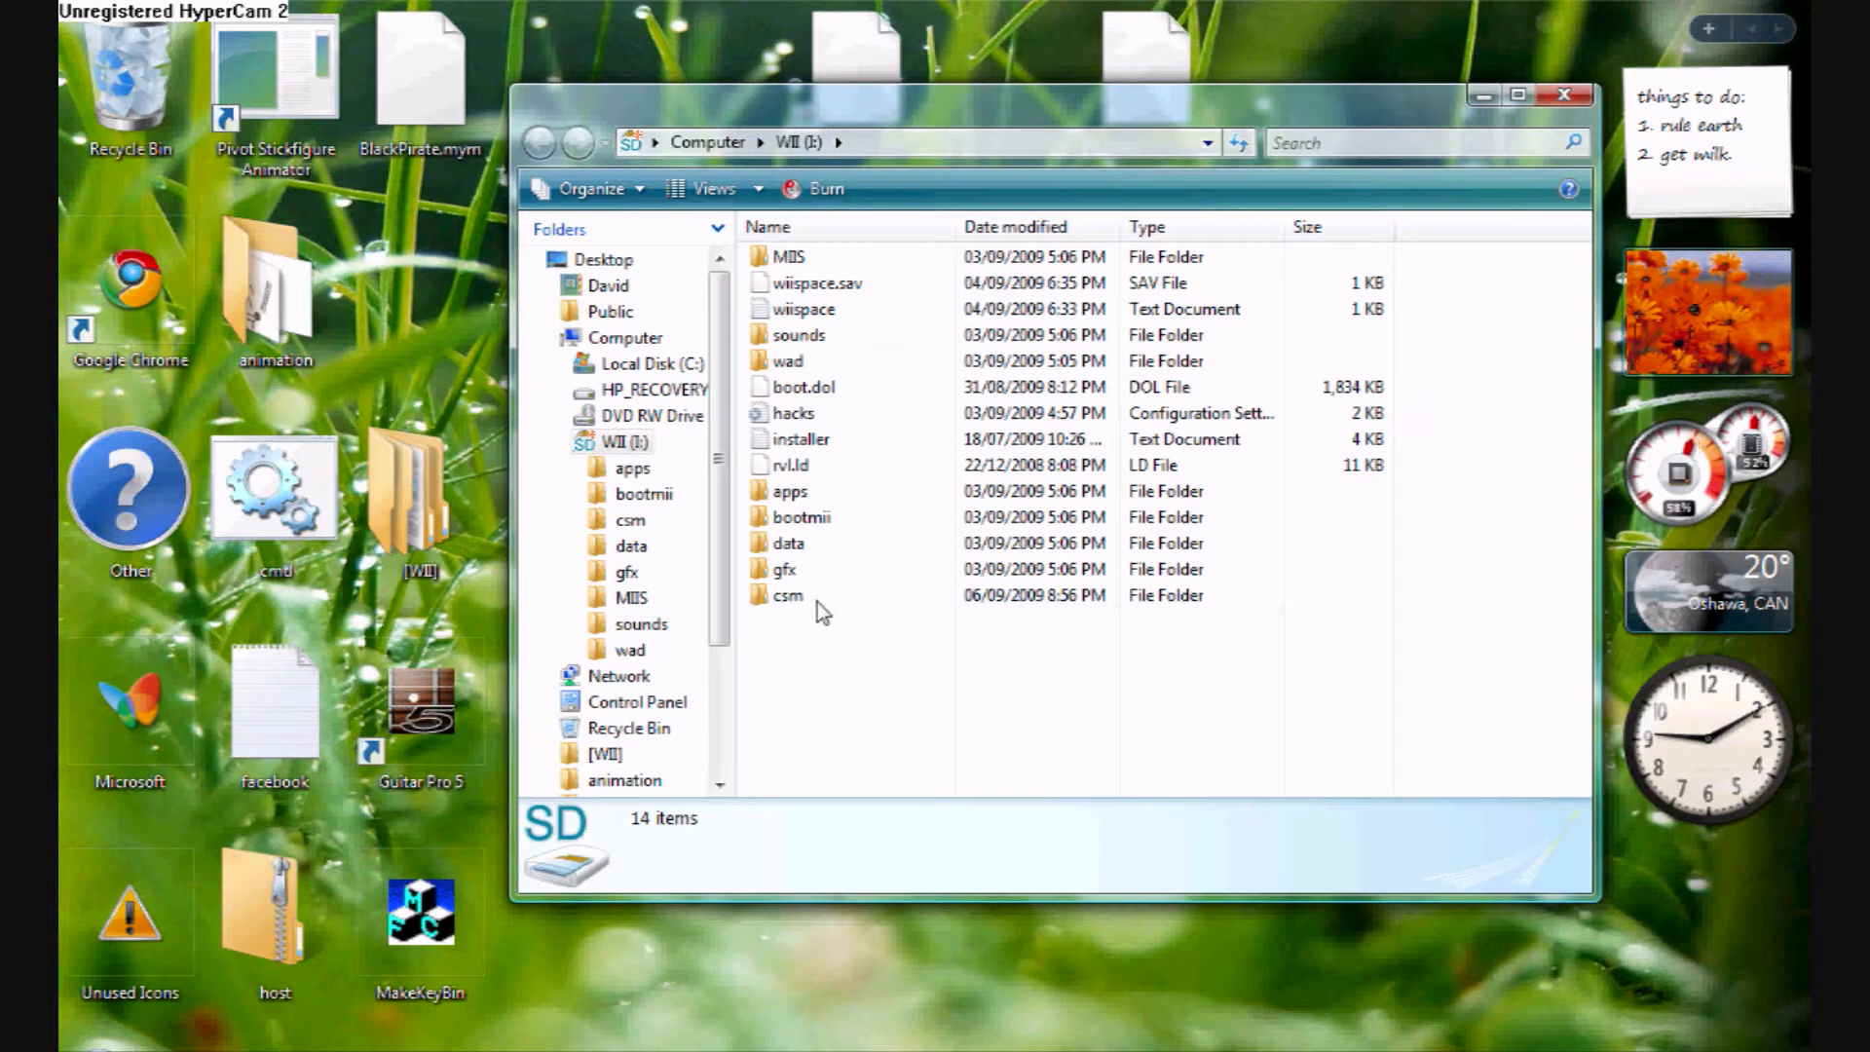
Step: Move darkmii.csm from the desktop into the csm folder on the WII (I:) SD card
{"action": "left_click", "coordinate": [787, 596]}
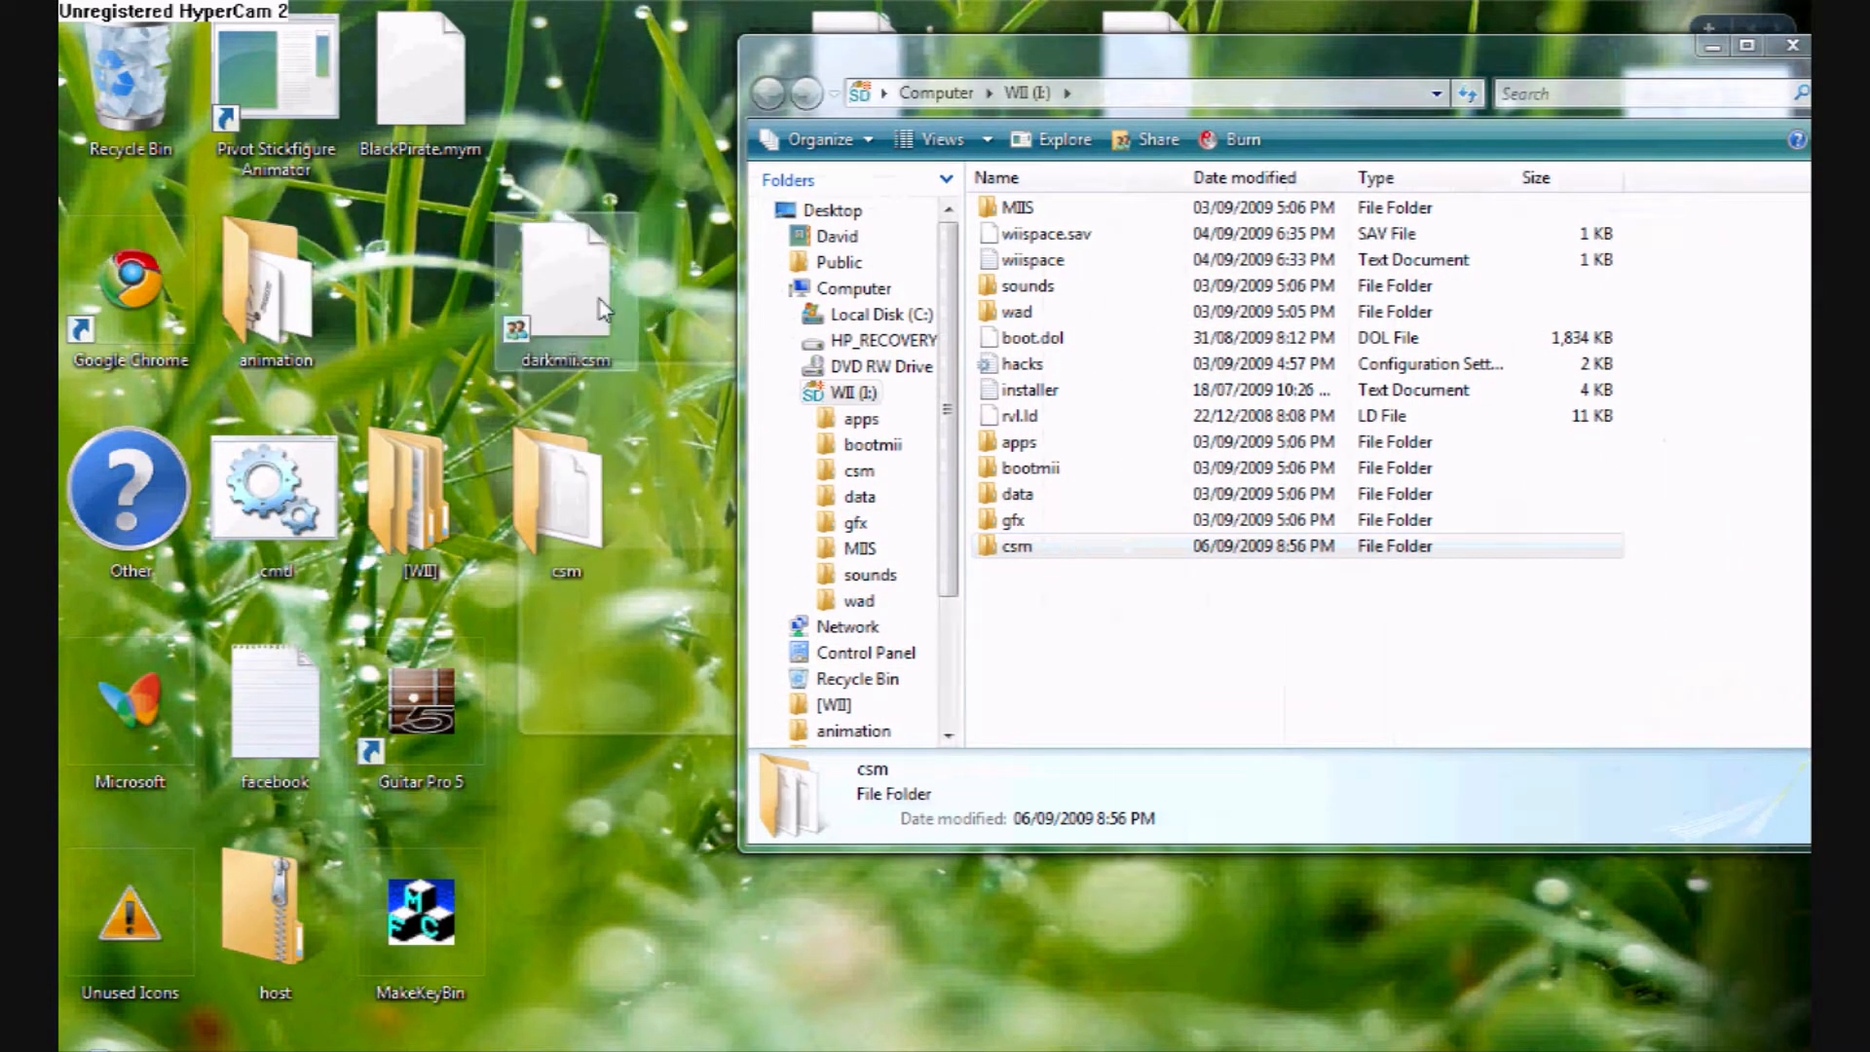
{"action": "mouse_move", "coordinate": [604, 300]}
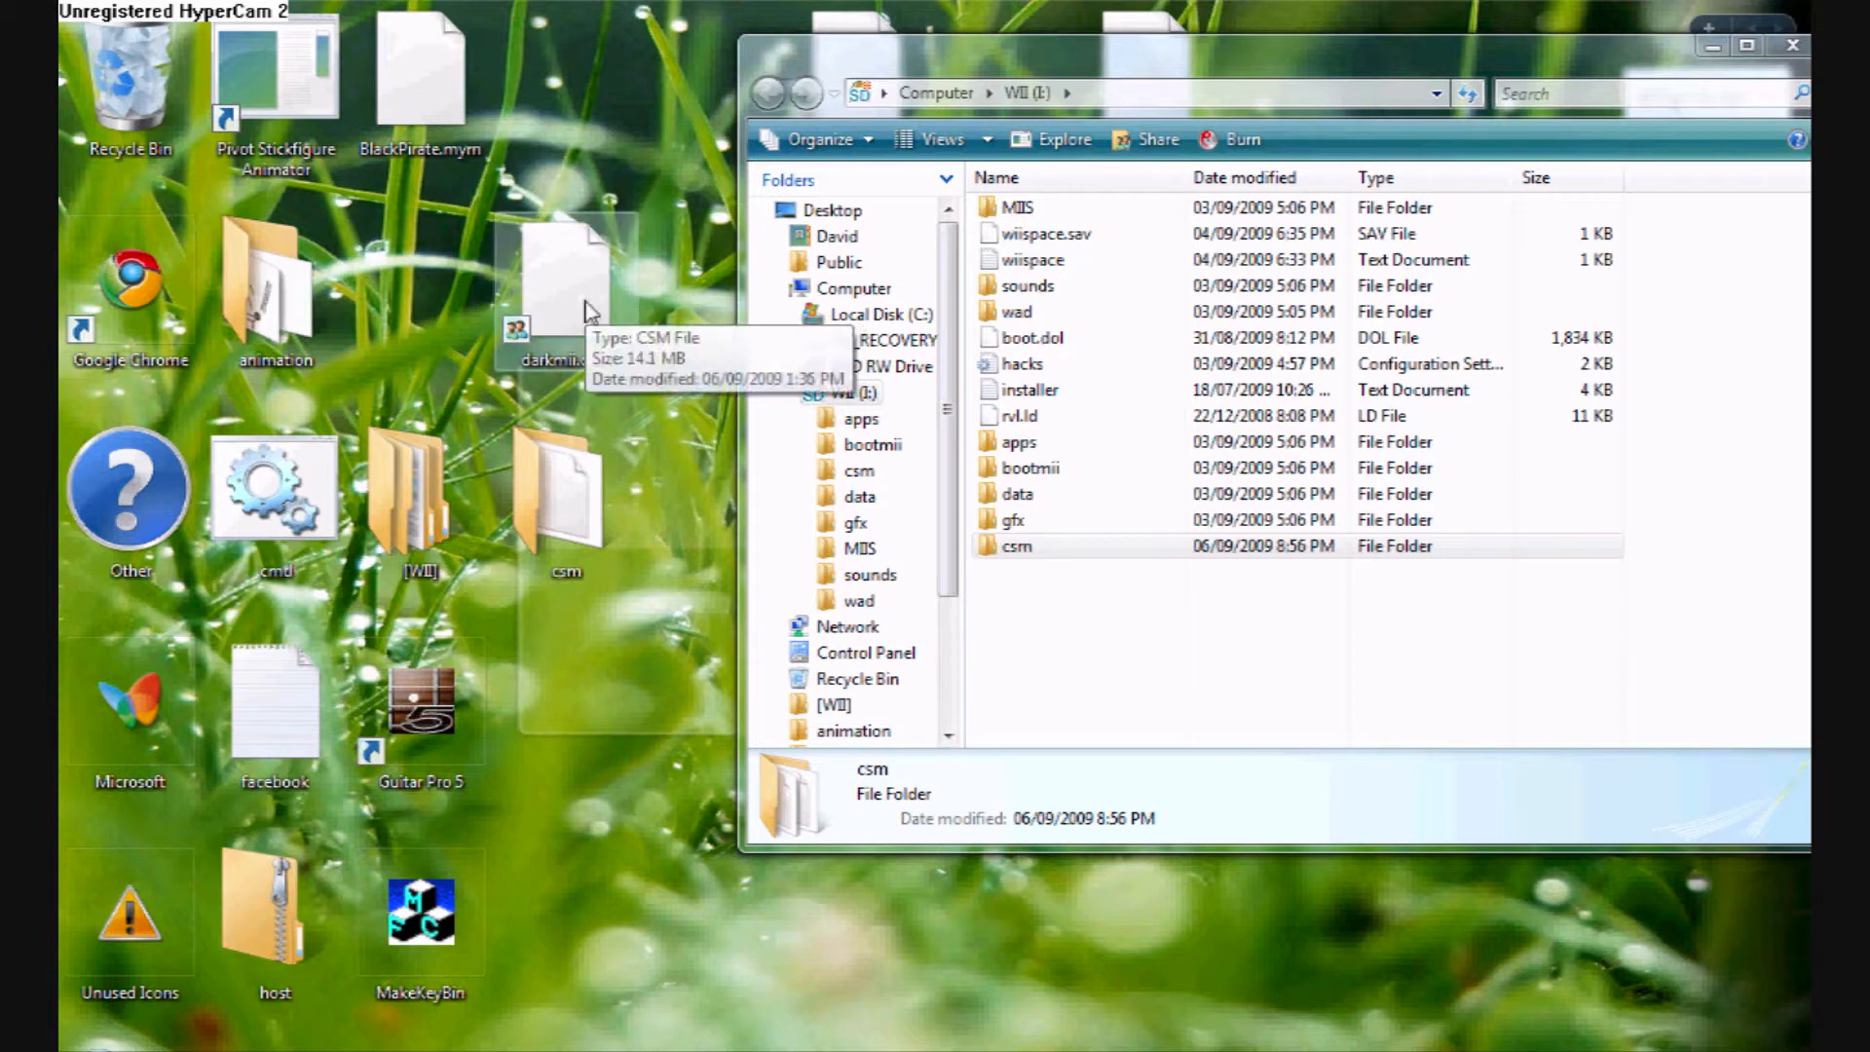
{"action": "left_click_drag", "start_coordinate": [562, 275], "coordinate": [1085, 538]}
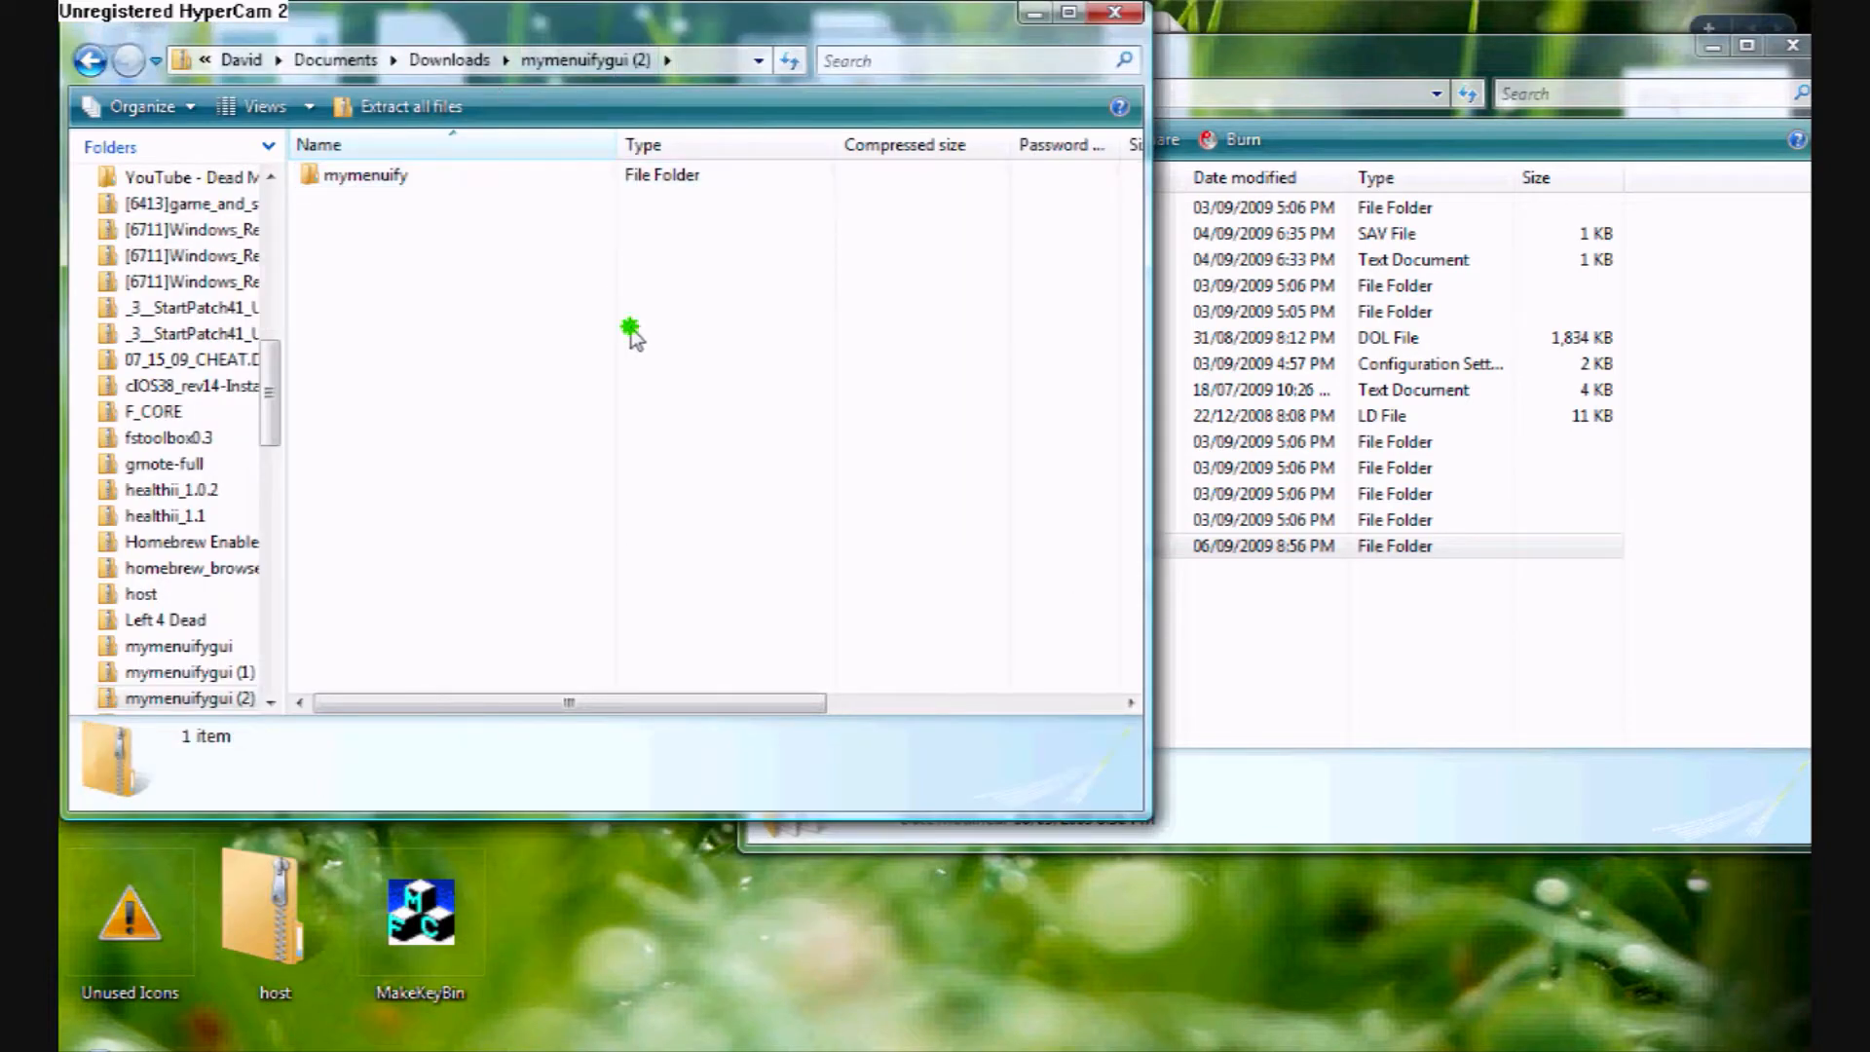
Step: Copy the extracted mymenuify folder into WII (I:)\apps and return to the card's root
{"action": "left_click", "coordinate": [362, 176]}
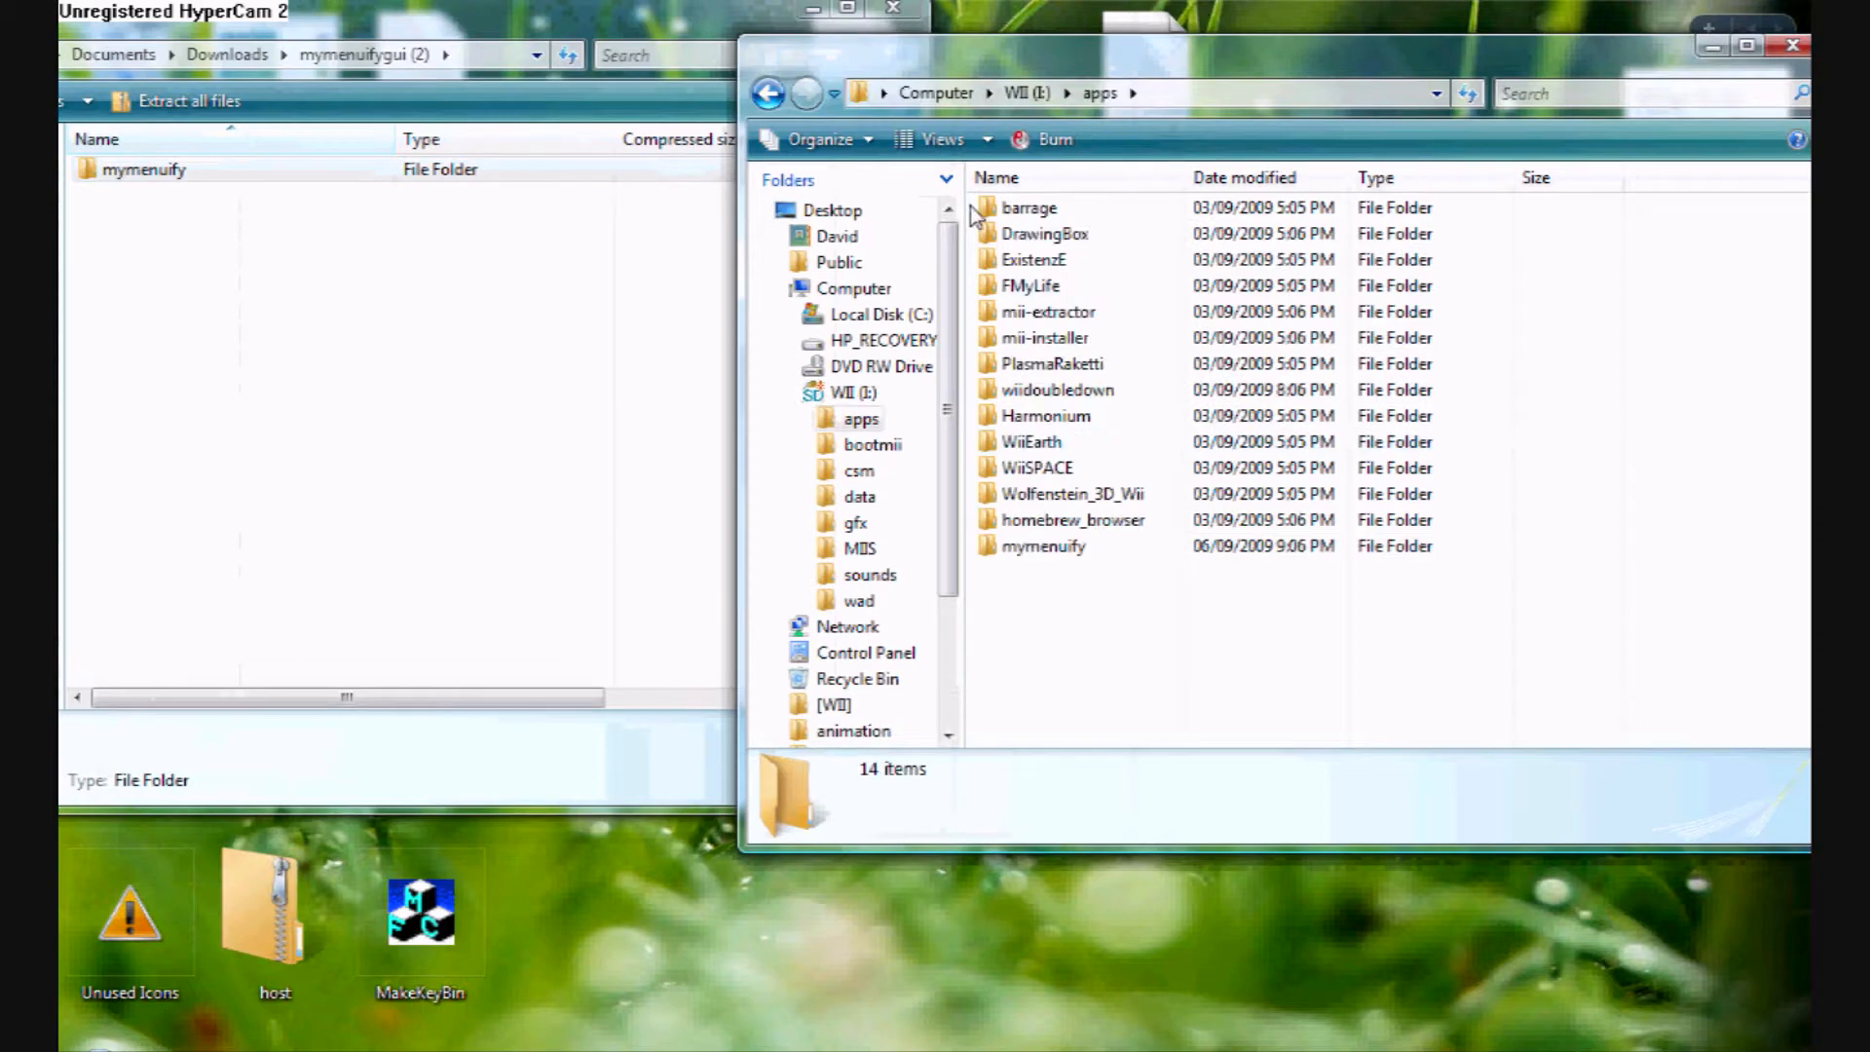
{"action": "mouse_move", "coordinate": [773, 92]}
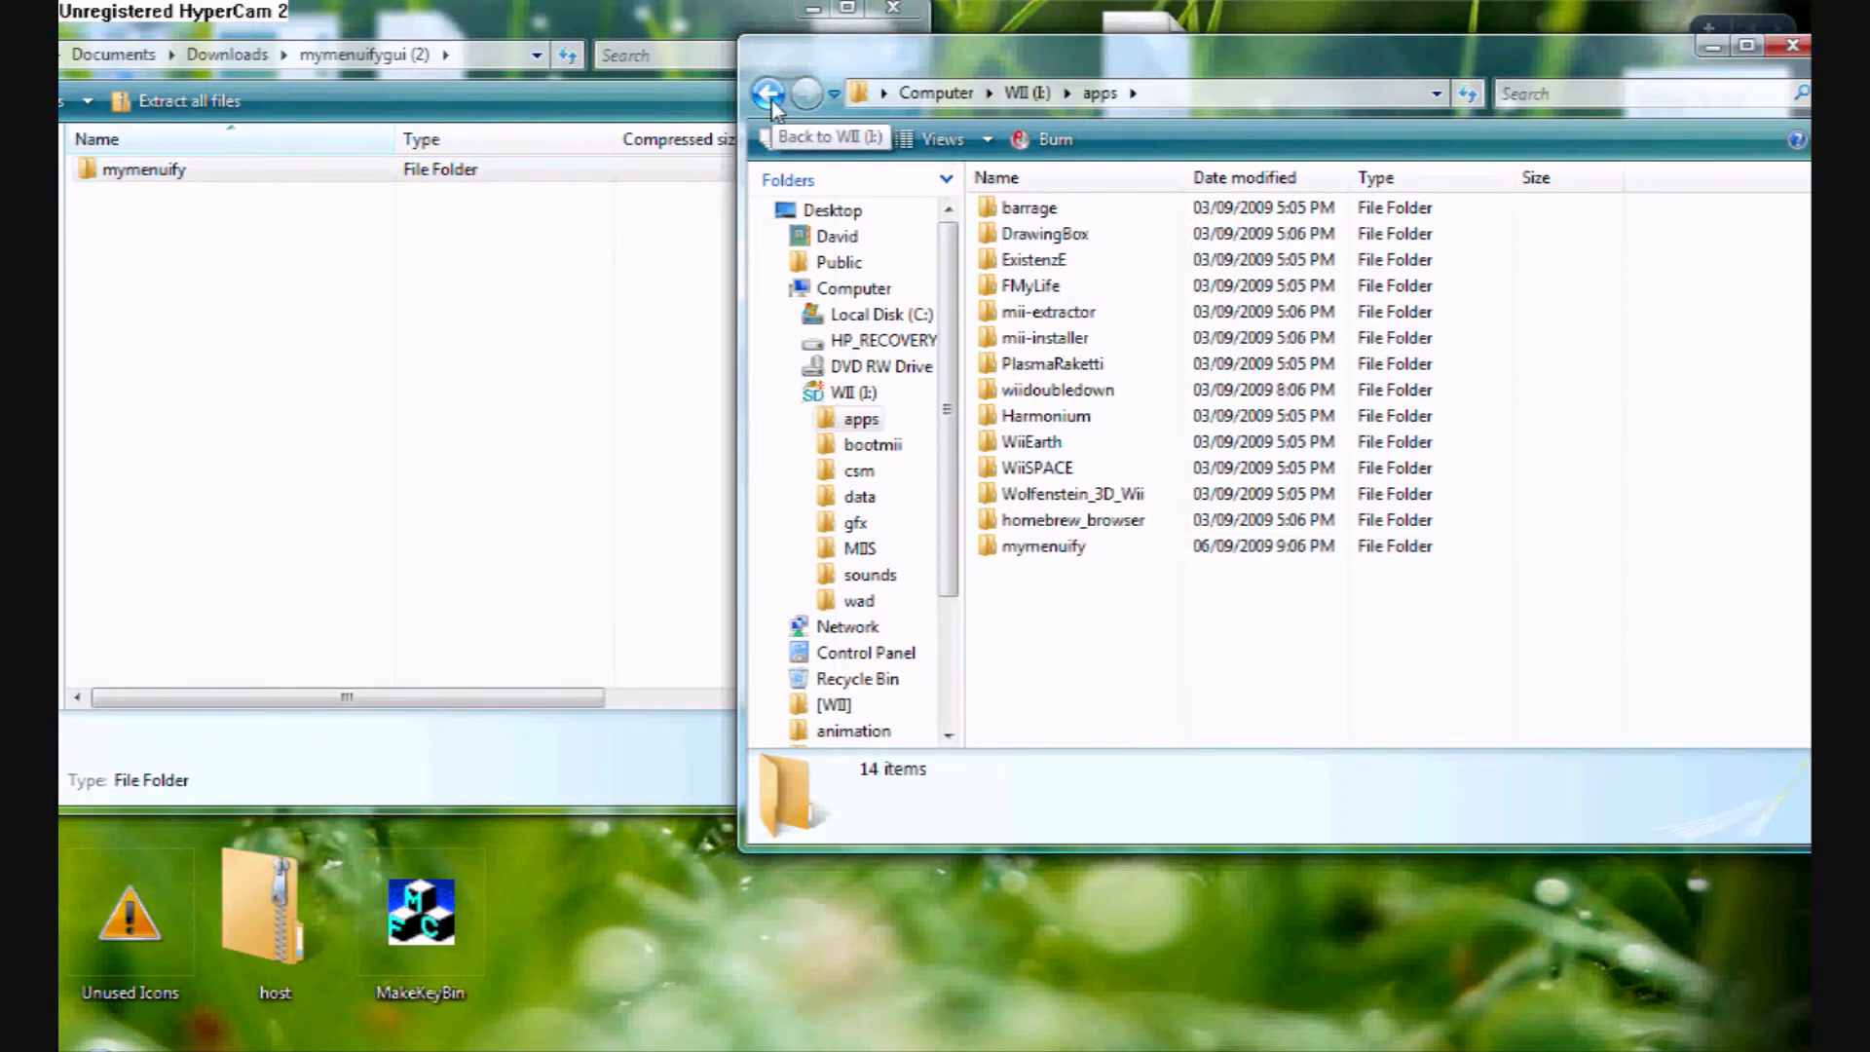
{"action": "left_click", "coordinate": [775, 89]}
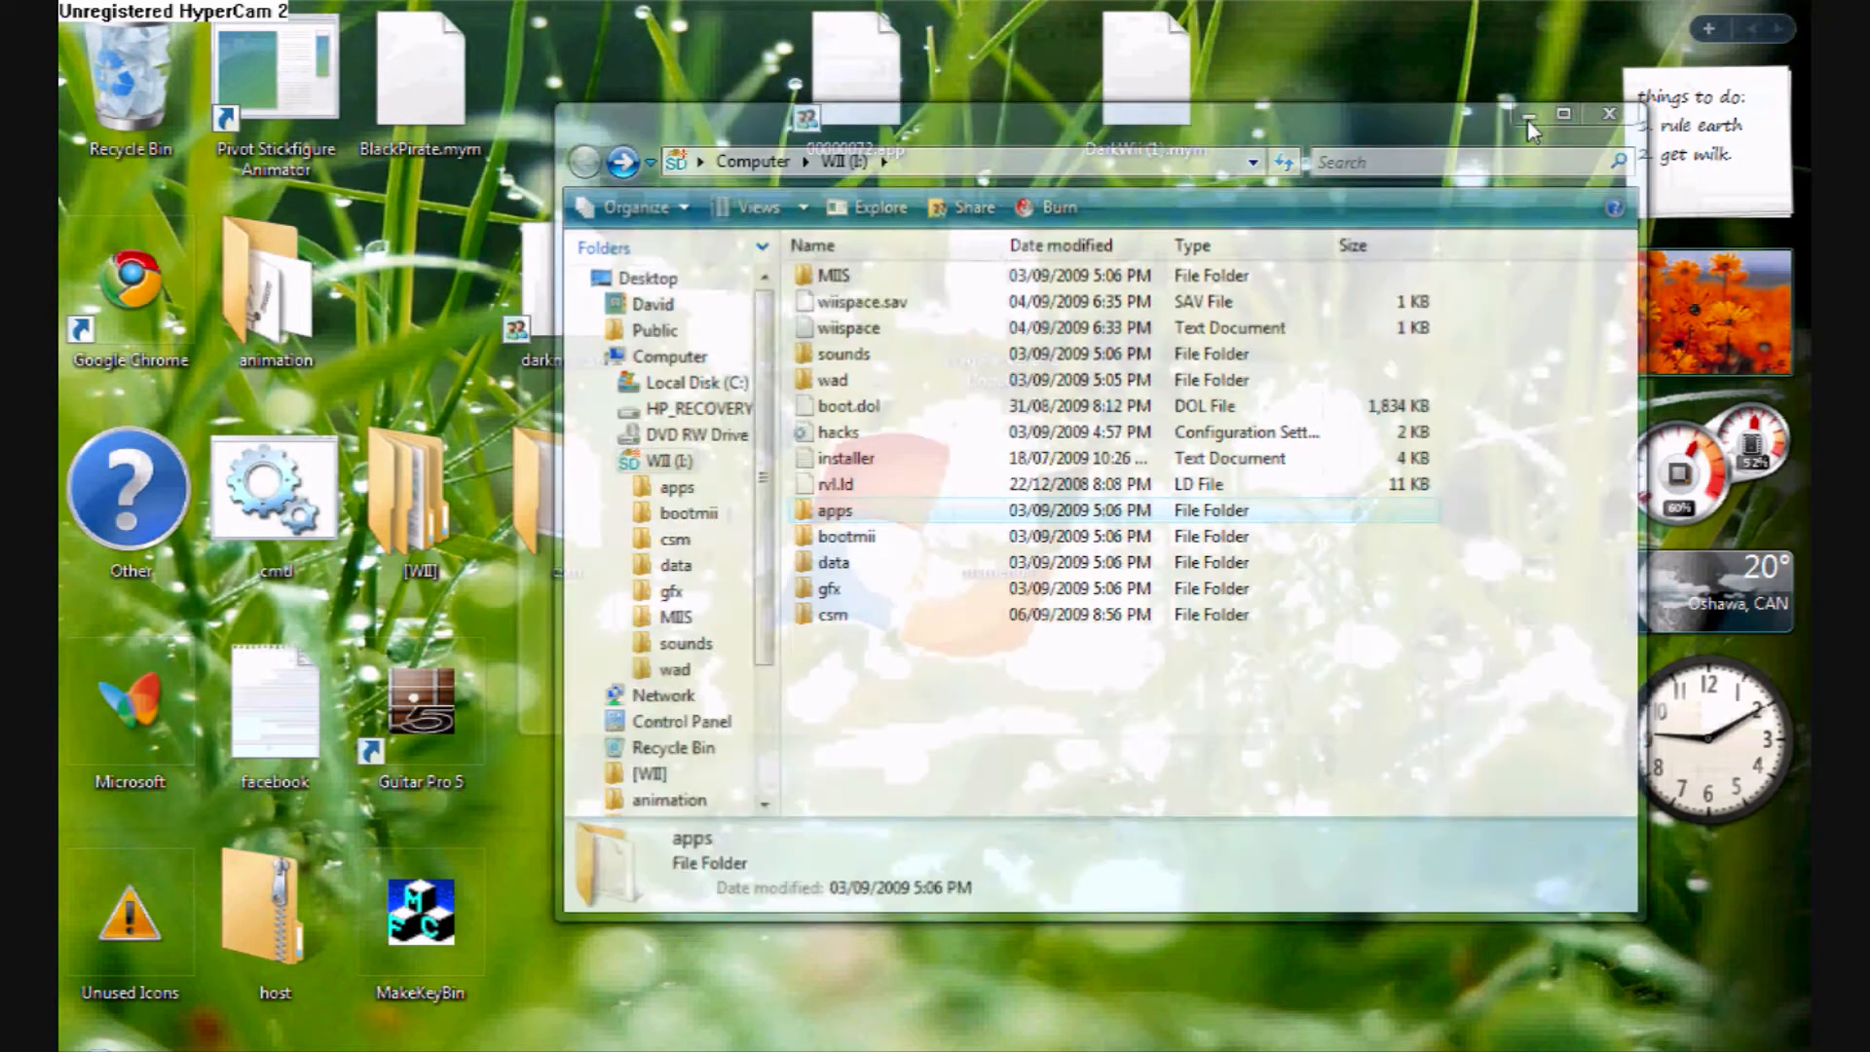
{"action": "left_click", "coordinate": [1604, 113]}
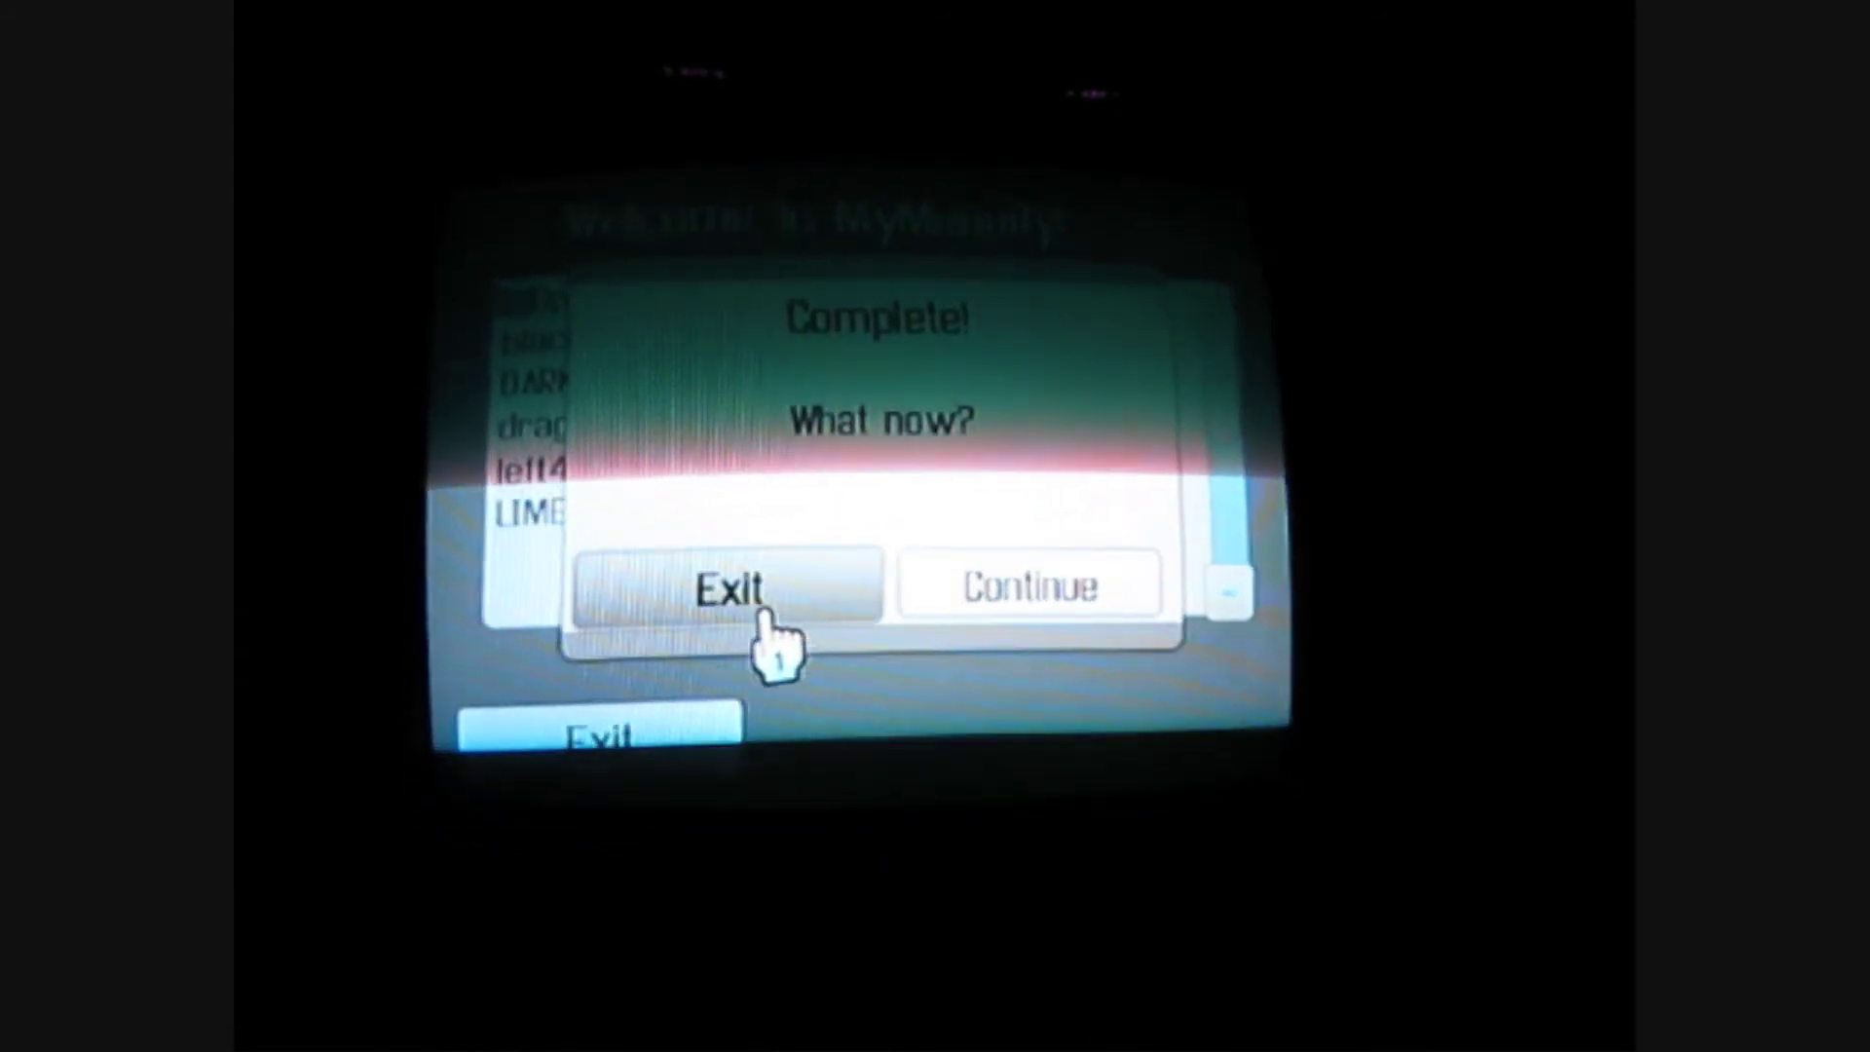
Step: Exit MyMenuify from the Complete dialog back to the Homebrew Channel app list
{"action": "left_click", "coordinate": [733, 589]}
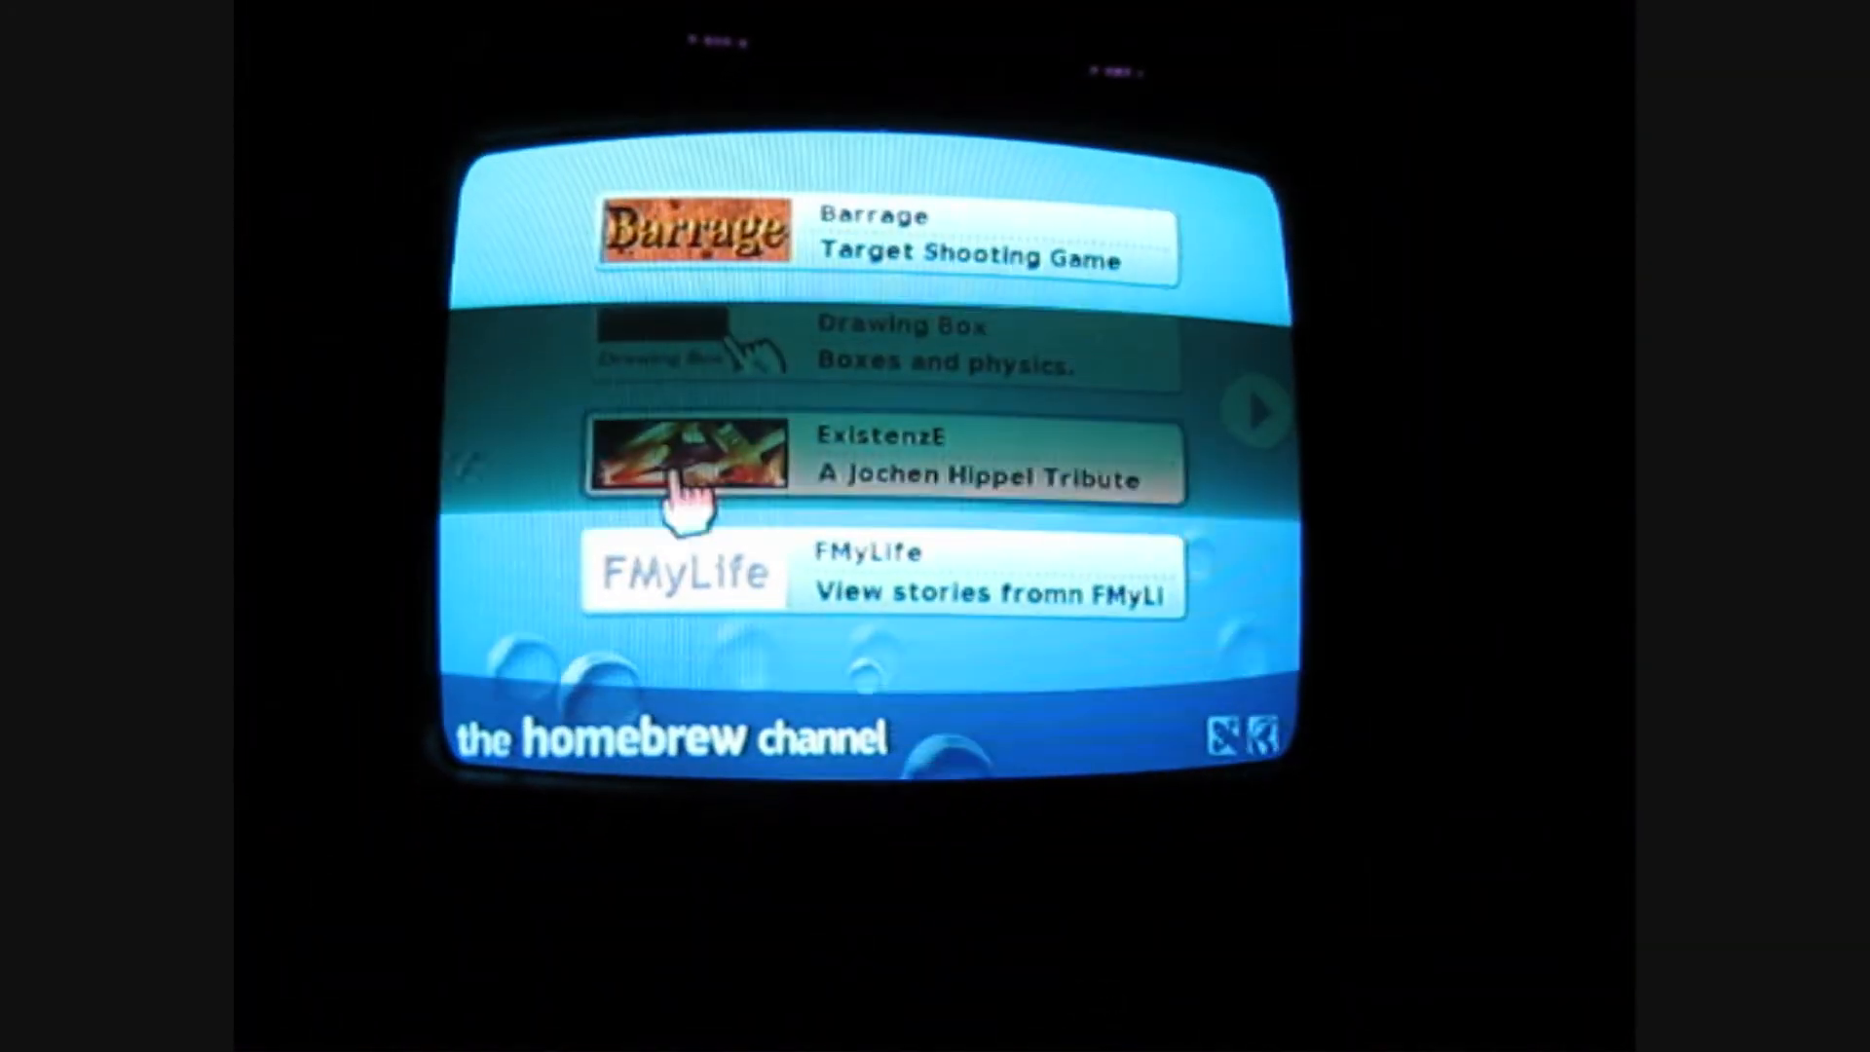